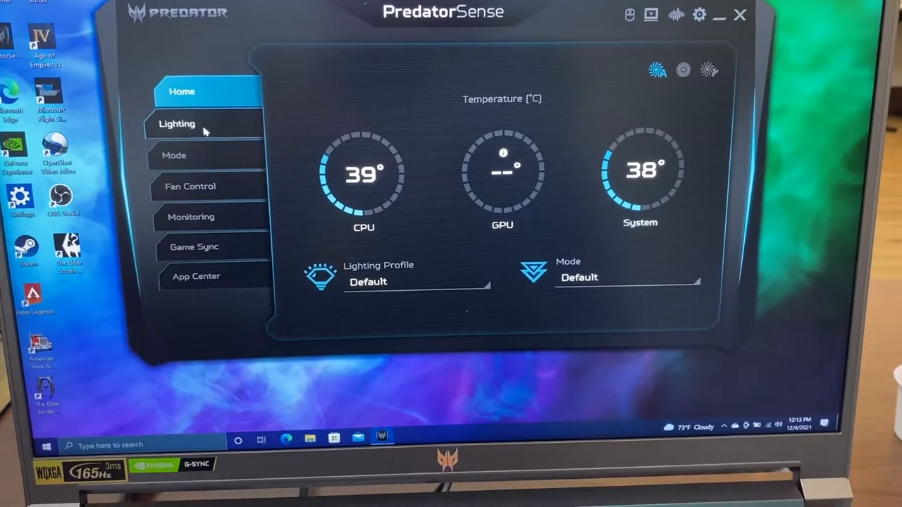
Move through the Lighting, Mode and Fan Control pages to show live CPU and GPU fan RPMs.
left_click(176, 124)
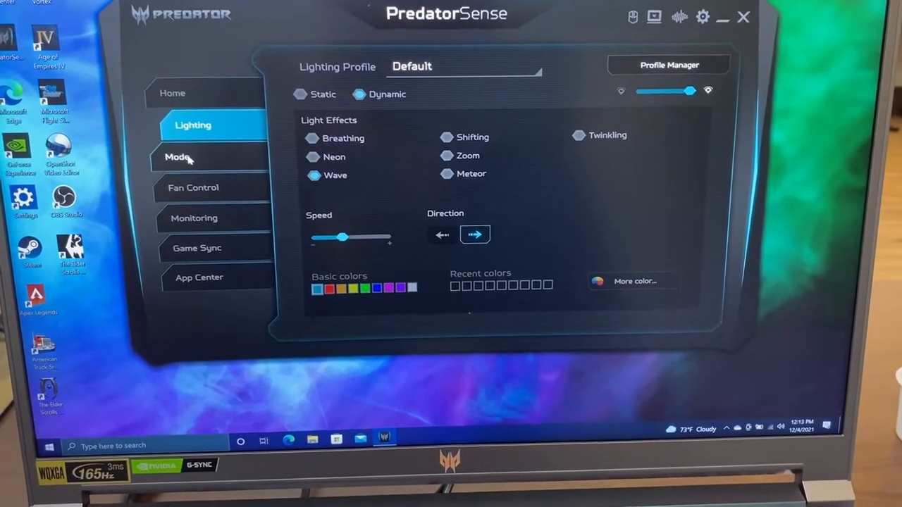
left_click(179, 158)
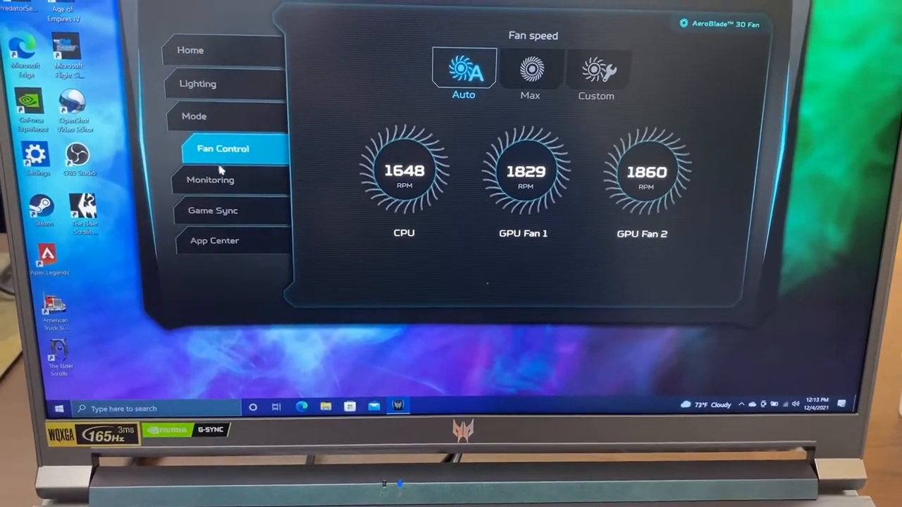
left_click(210, 180)
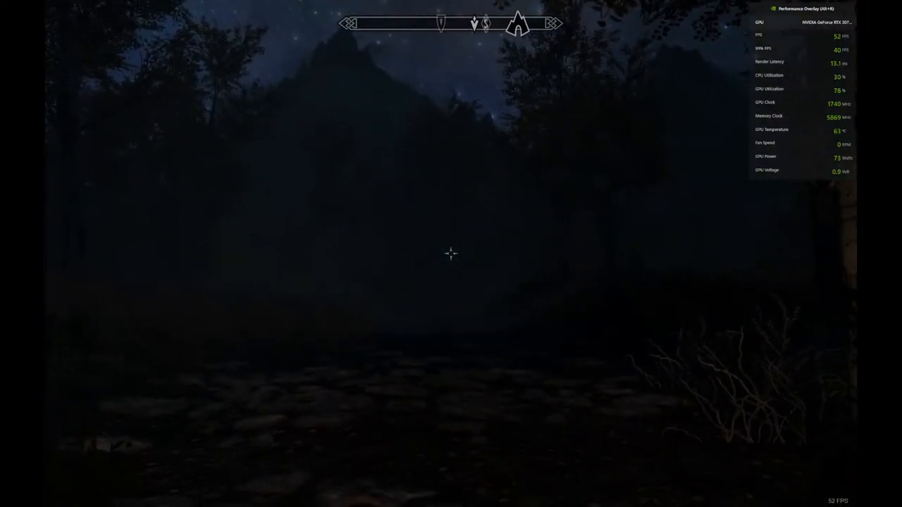
Bring up the Wait prompt and set the hours slider to about 10 from midnight.
key("T")
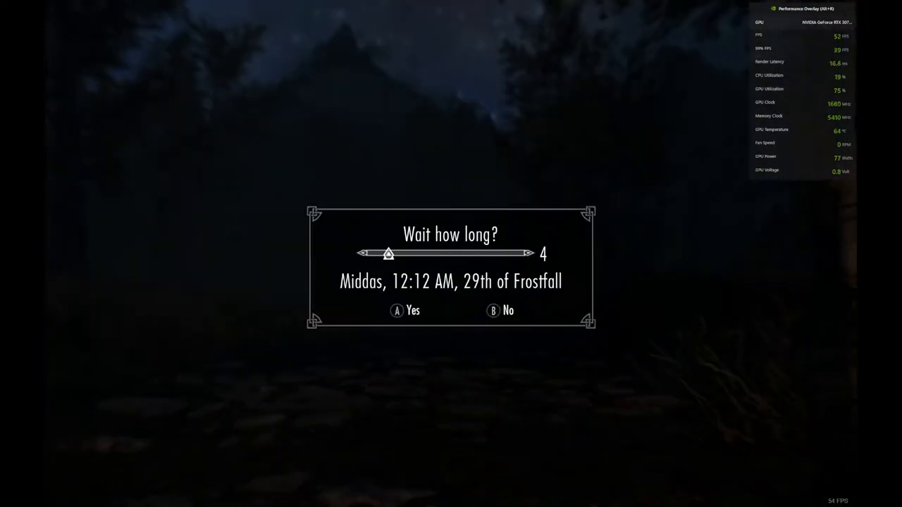
left_click_drag(389, 254, 428, 254)
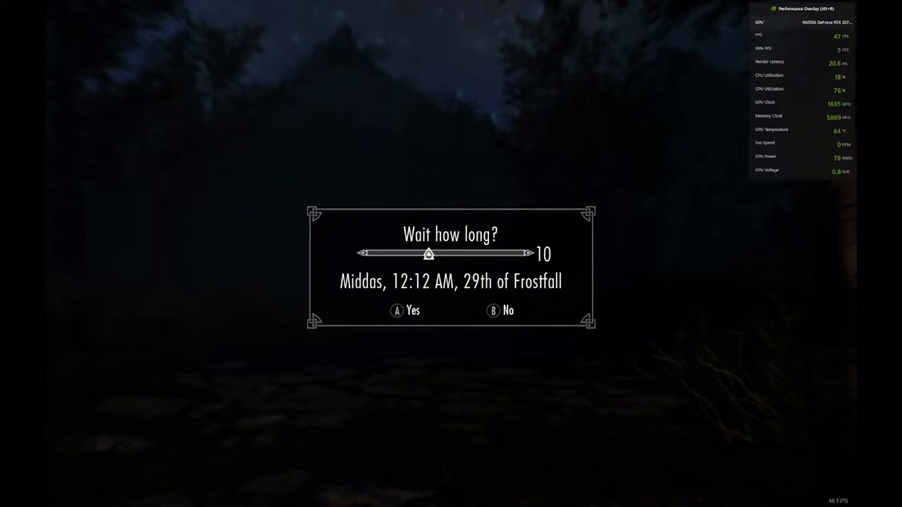
left_click_drag(429, 253, 414, 254)
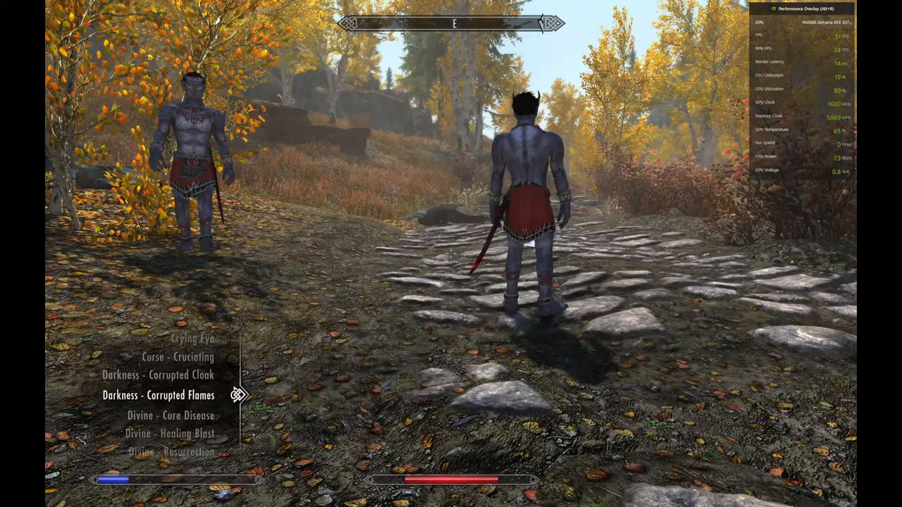
Scroll through the favourite spells list while on the autumn road with a companion.
scroll("down", 3)
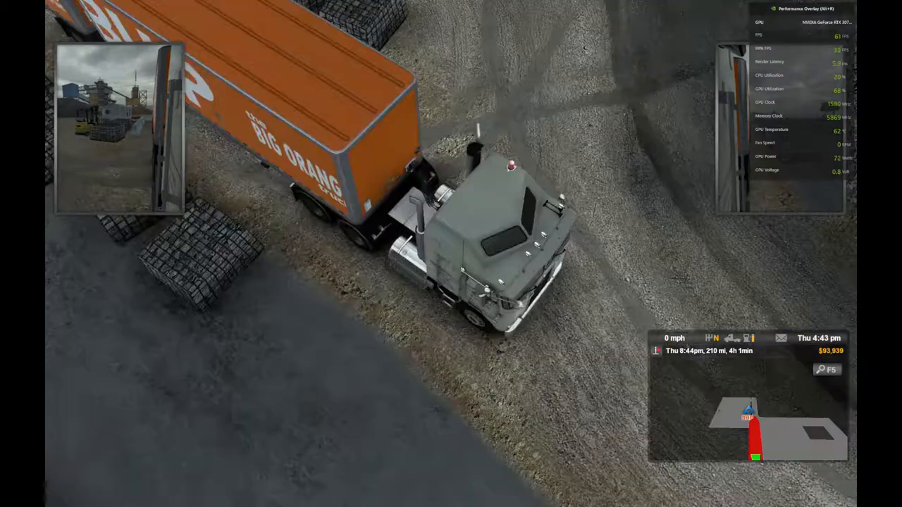
Change the camera view while driving the truck and orange trailer around the gravel yard.
key("c")
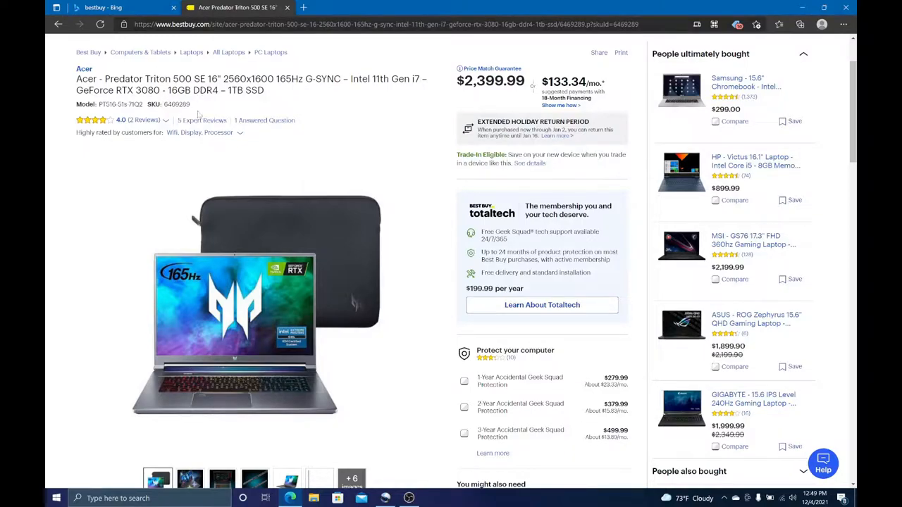
mouse_move(315, 169)
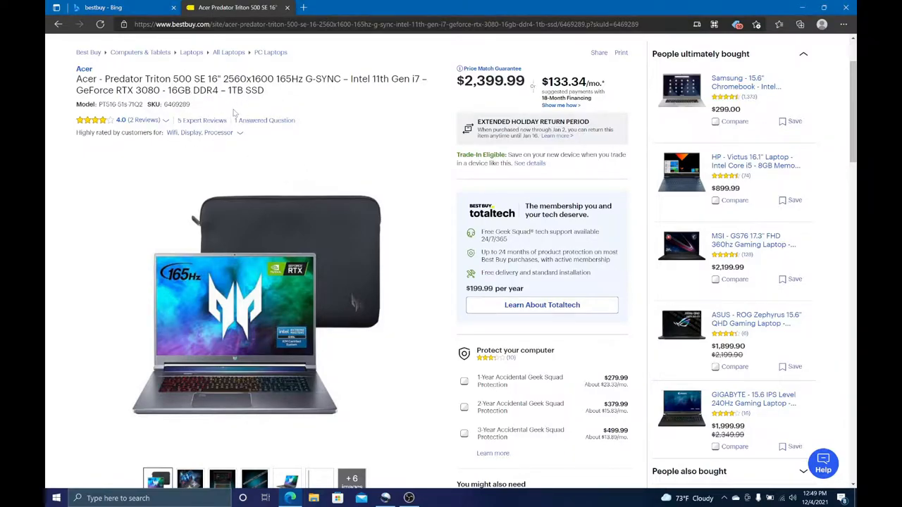
mouse_move(338, 111)
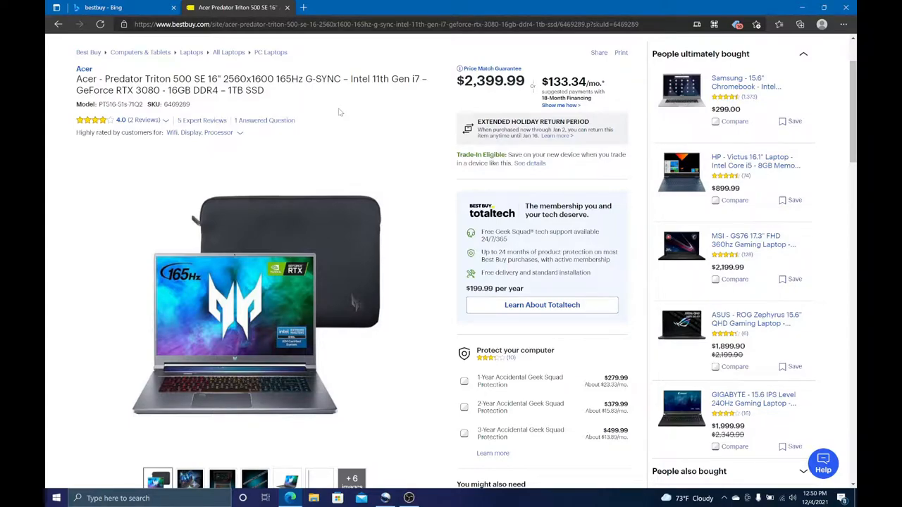
Expand the Specifications section and page through the key spec cards up to screen size.
scroll("down", 3)
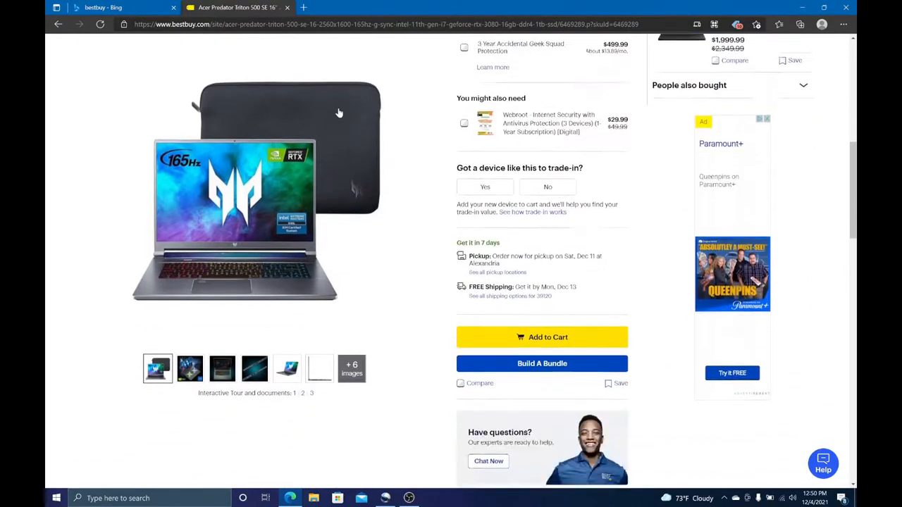
scroll("down", 3)
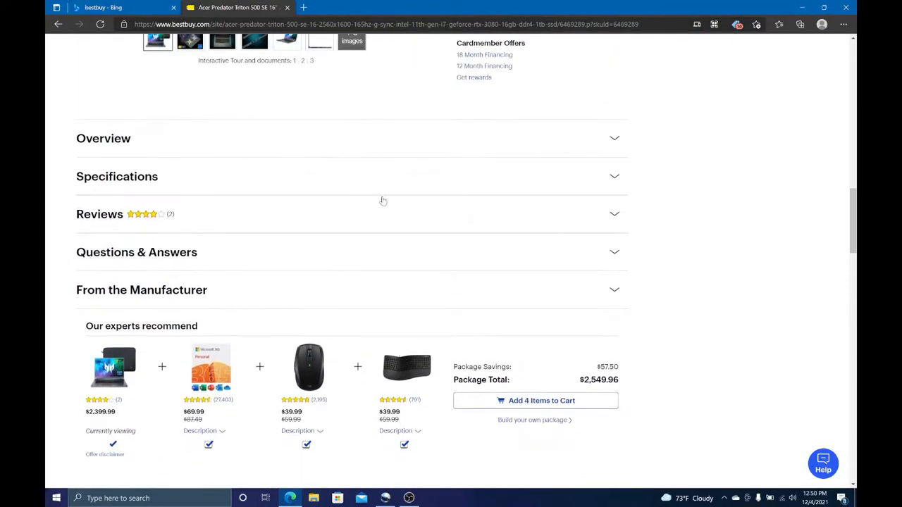
left_click(117, 176)
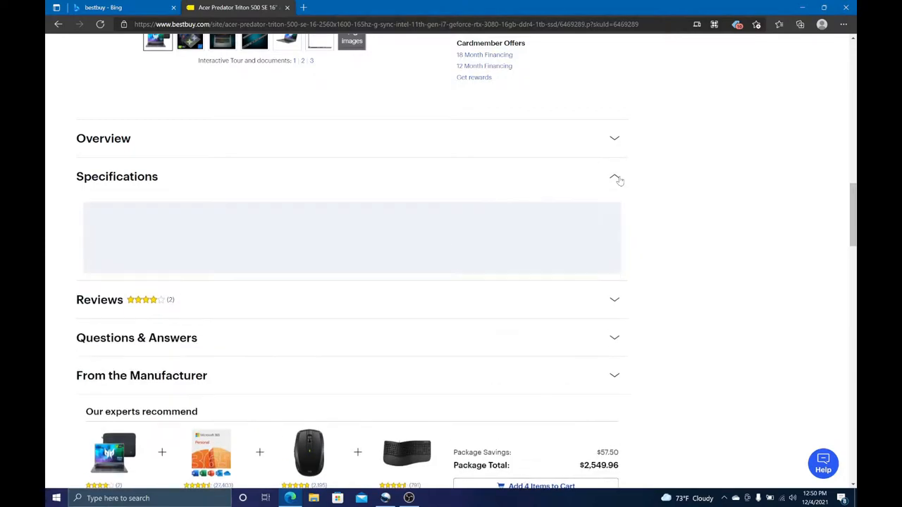
left_click(614, 176)
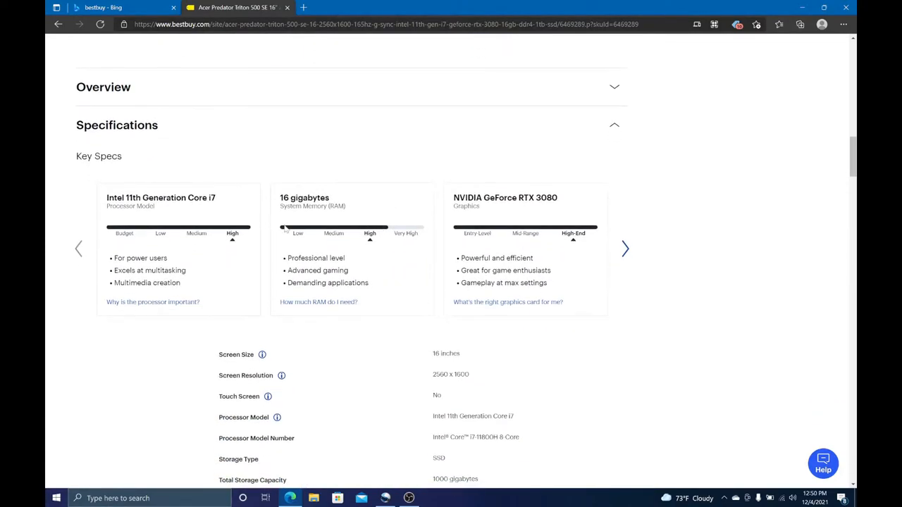
mouse_move(294, 271)
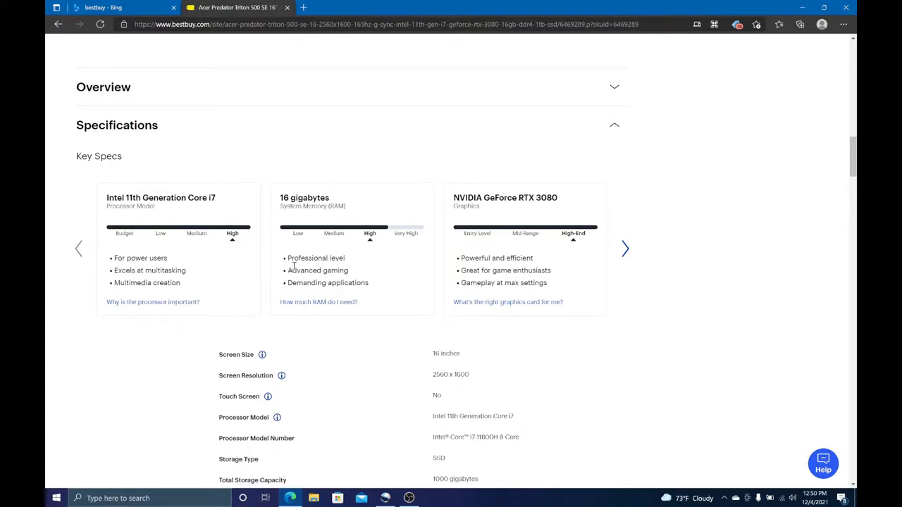
mouse_move(381, 245)
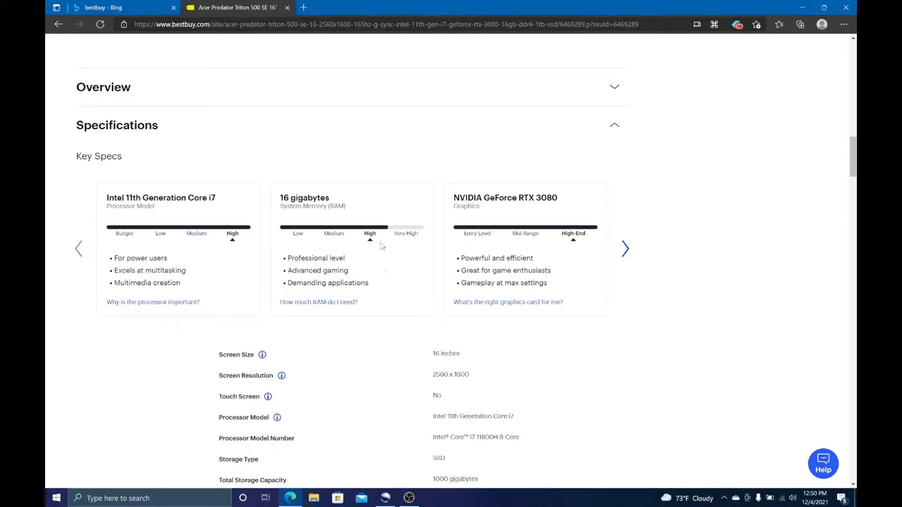
mouse_move(625, 248)
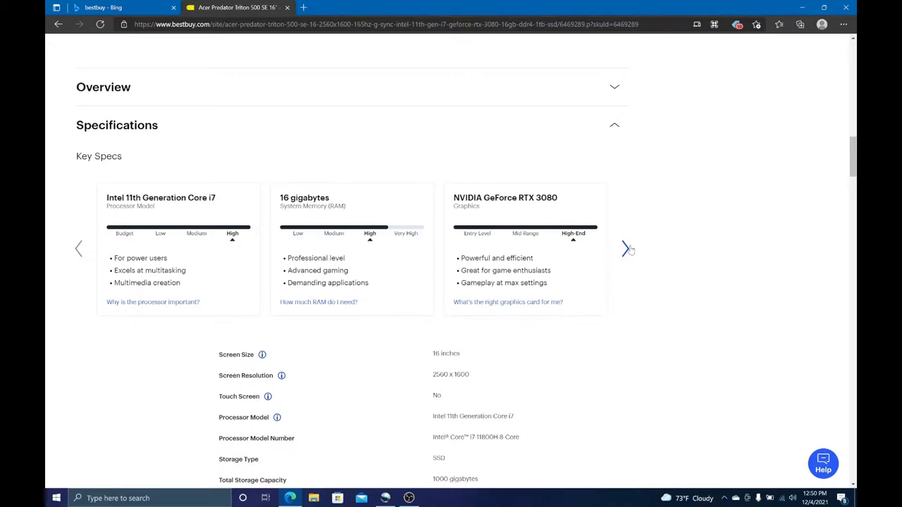
left_click(626, 248)
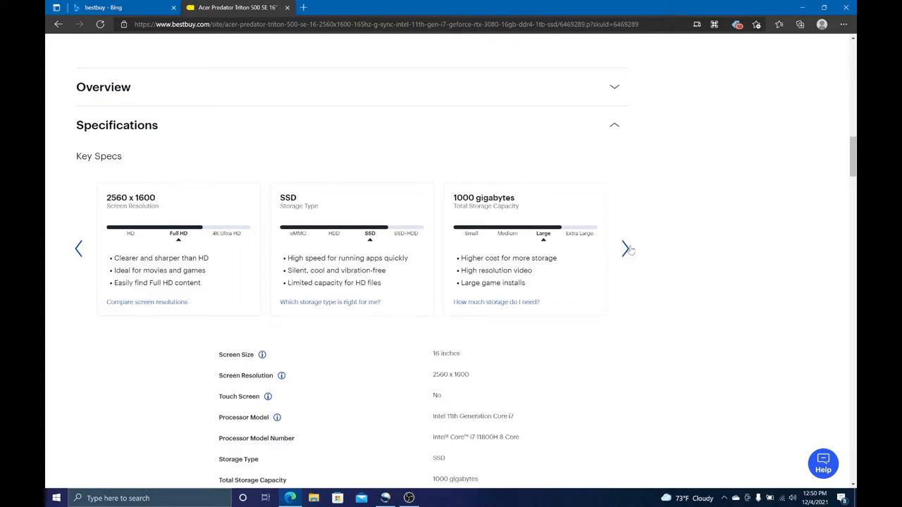
left_click(626, 248)
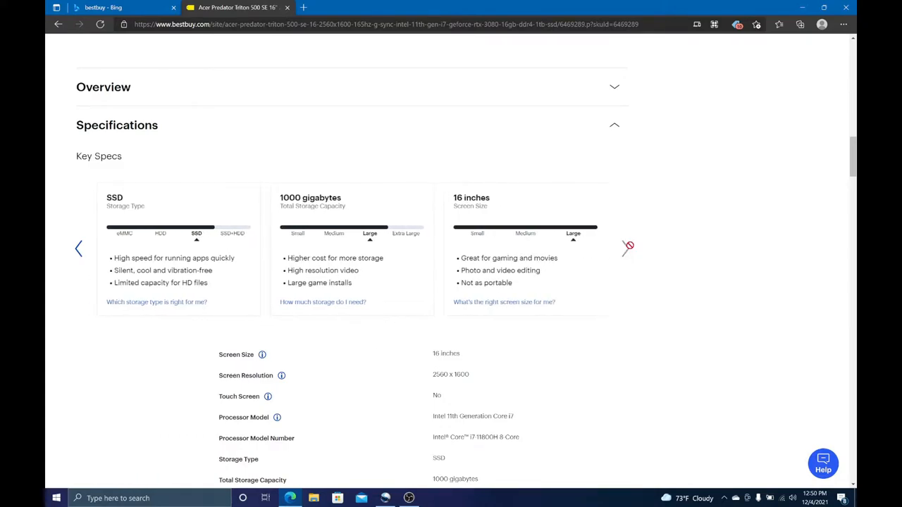
Scroll down to the General and Display details, including 9.5-hour battery life and aluminum casing.
scroll("down", 3)
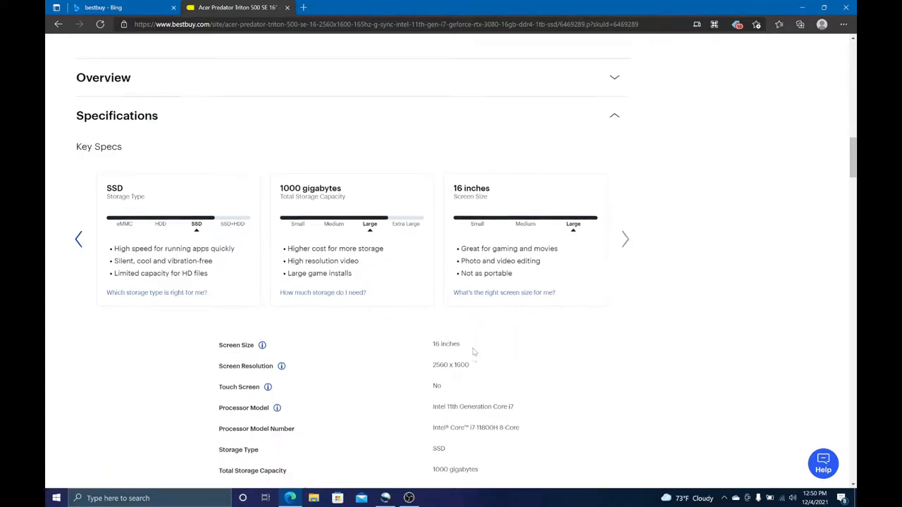
scroll("down", 3)
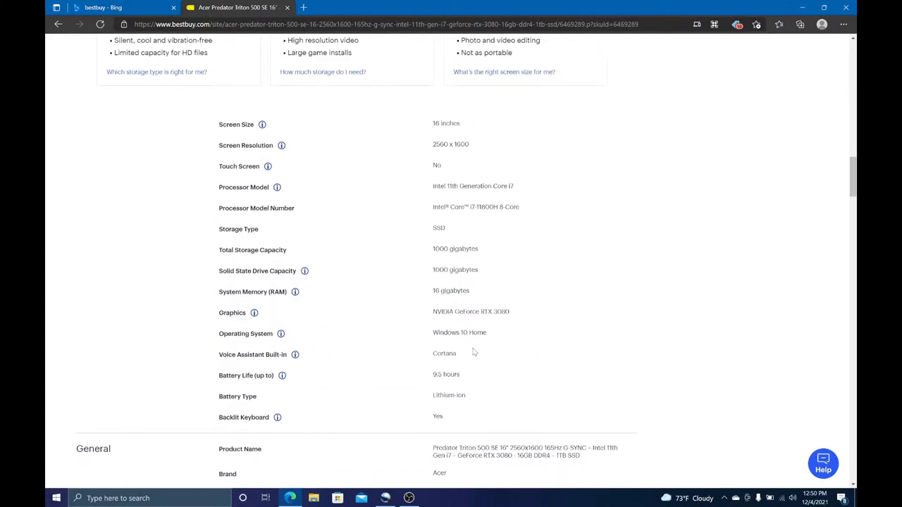
scroll("down", 3)
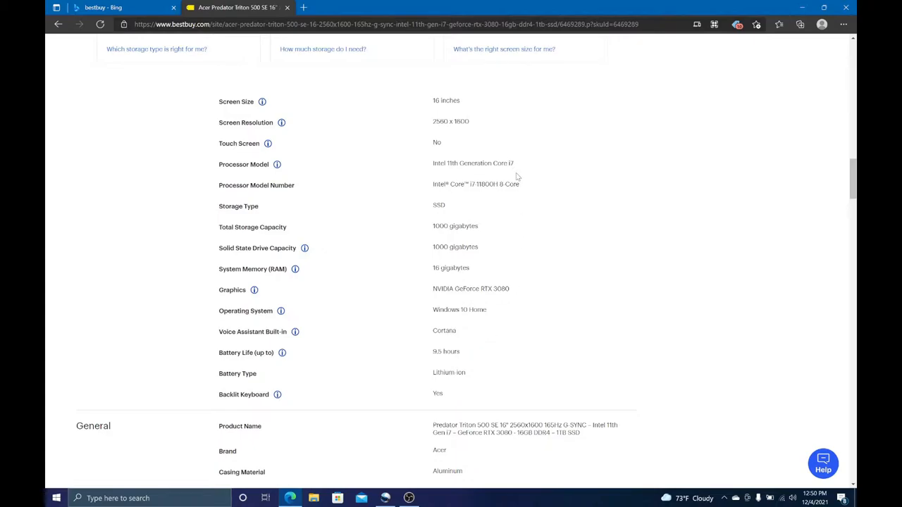
mouse_move(531, 260)
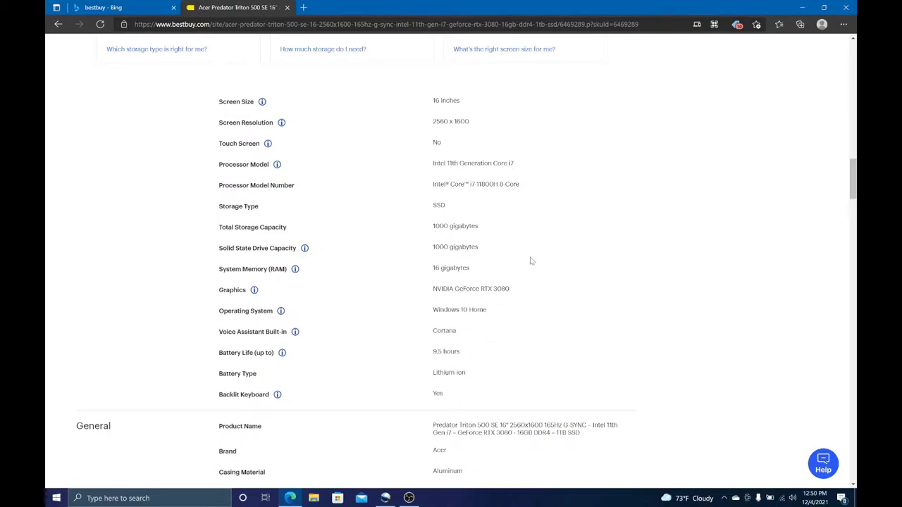
scroll("down", 3)
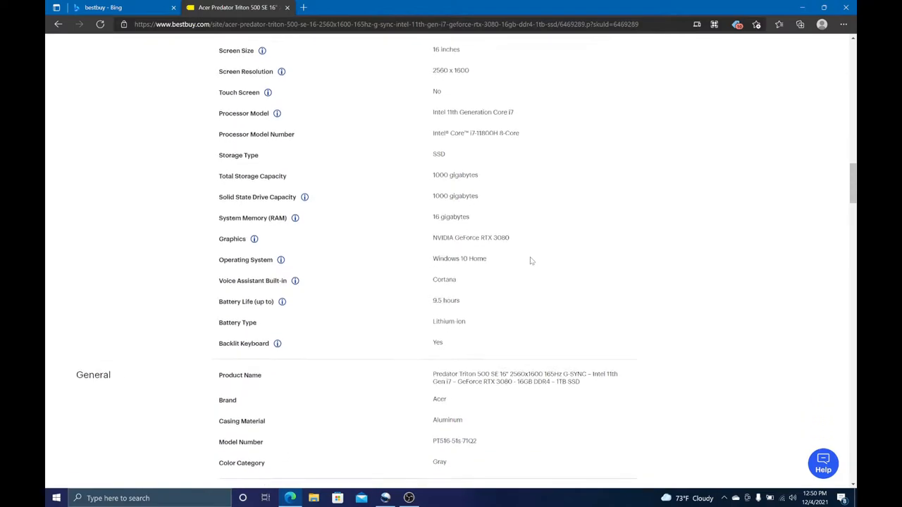
scroll("down", 3)
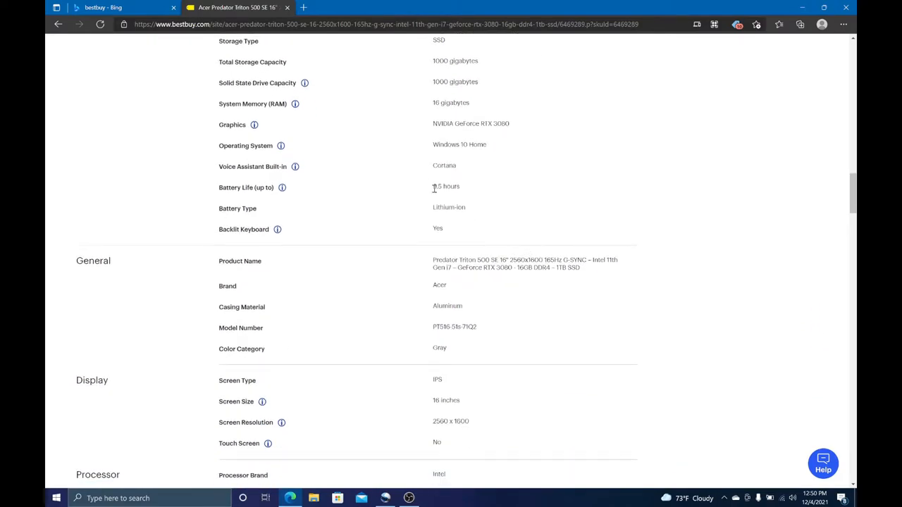
mouse_move(465, 197)
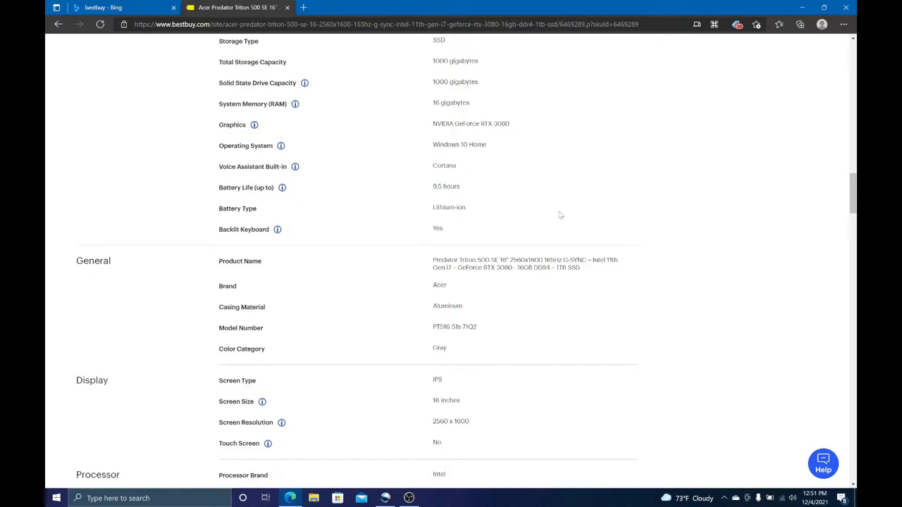
scroll("down", 3)
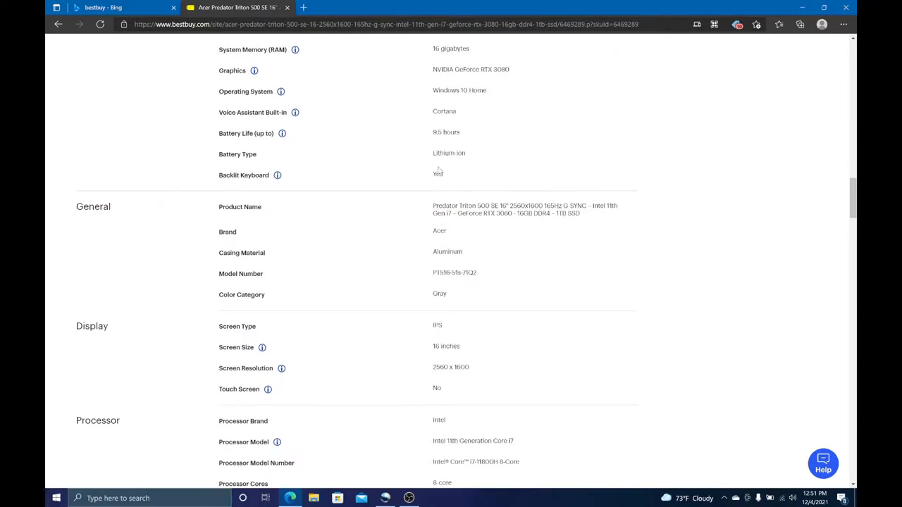
mouse_move(533, 250)
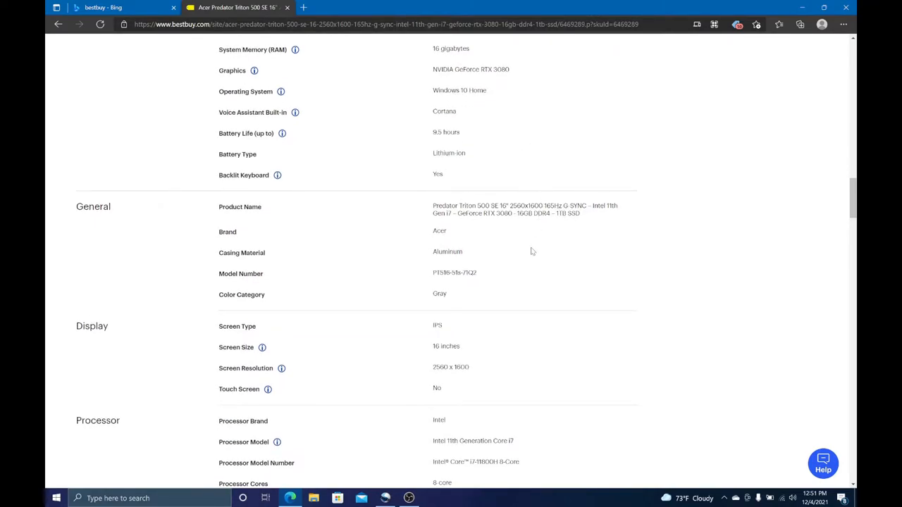
scroll("down", 3)
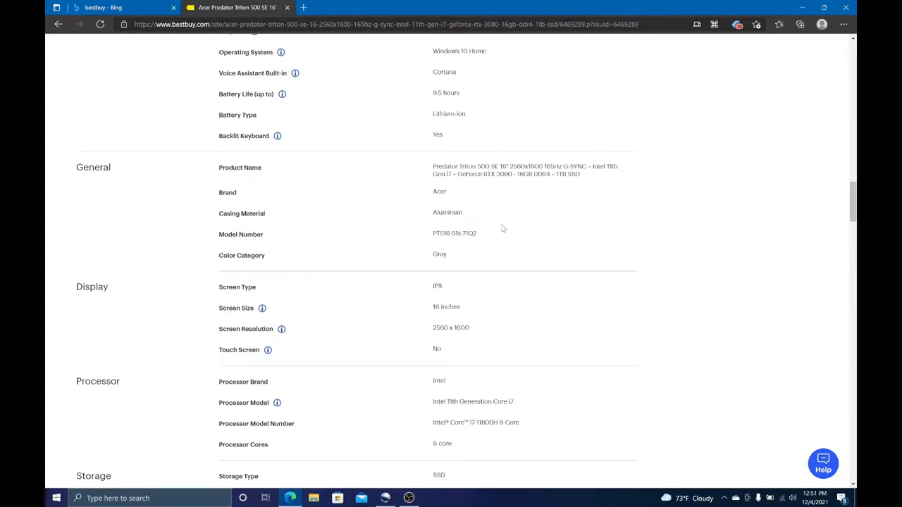
mouse_move(521, 237)
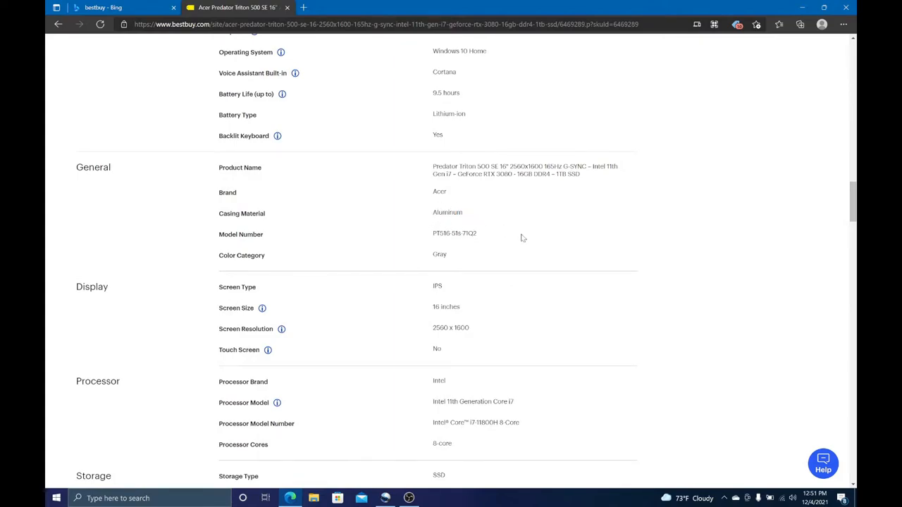
Scroll through the Processor, Storage, Memory, Graphics and Connectivity spec sections.
scroll("down", 3)
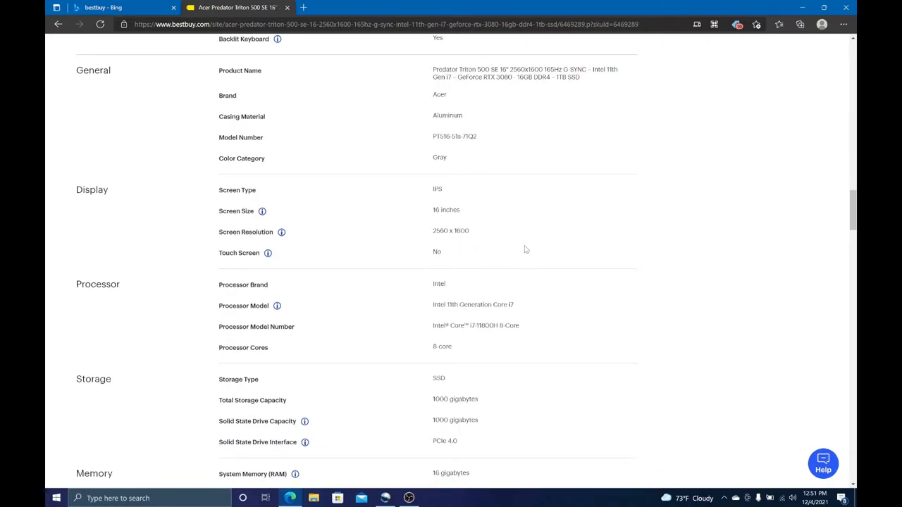
scroll("down", 3)
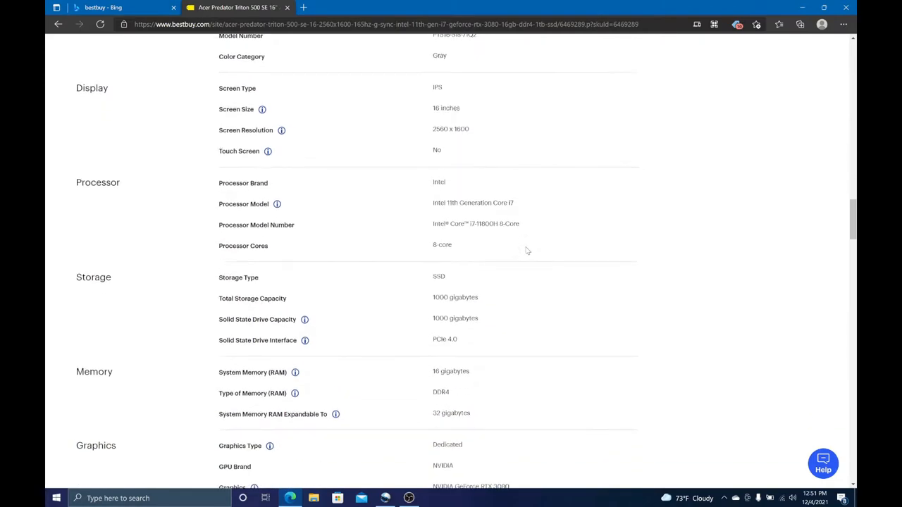
scroll("down", 3)
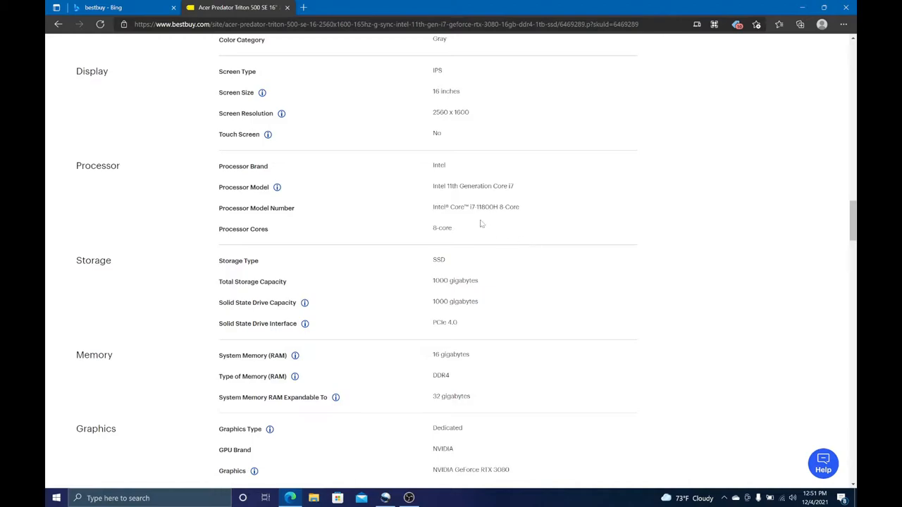
mouse_move(572, 259)
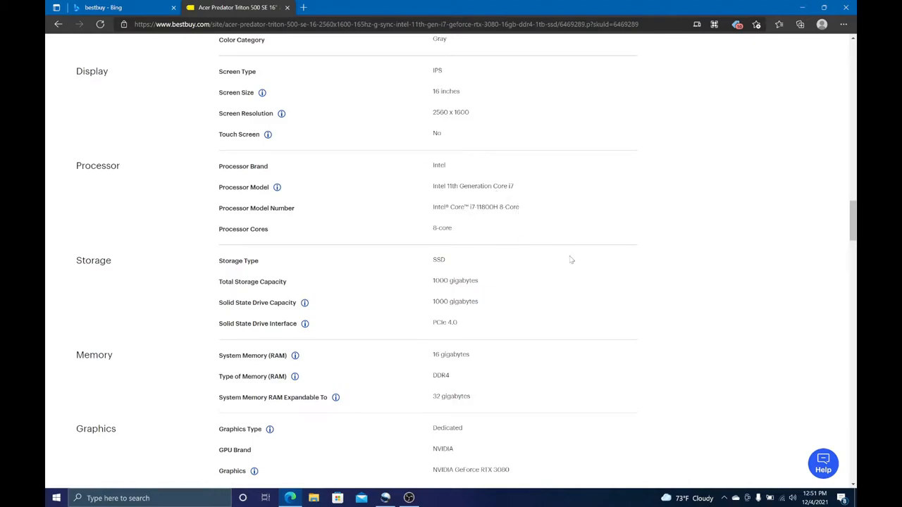
mouse_move(563, 257)
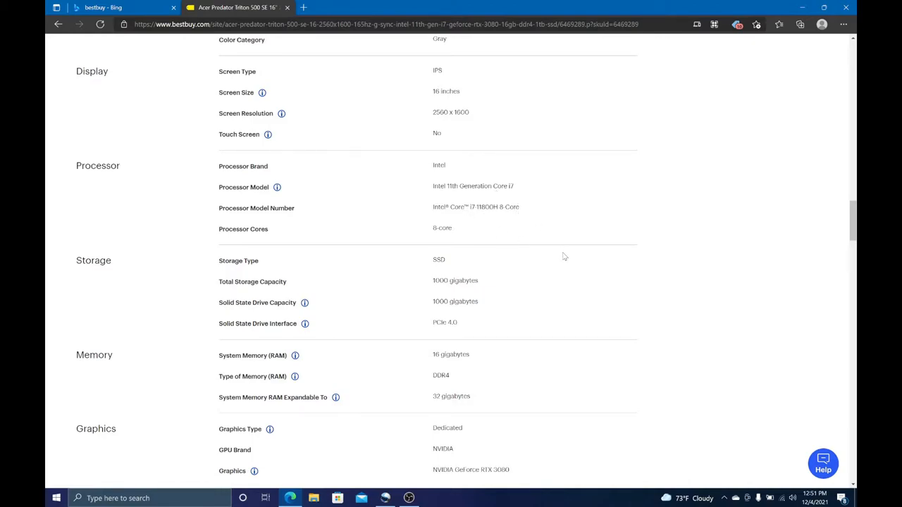
scroll("down", 3)
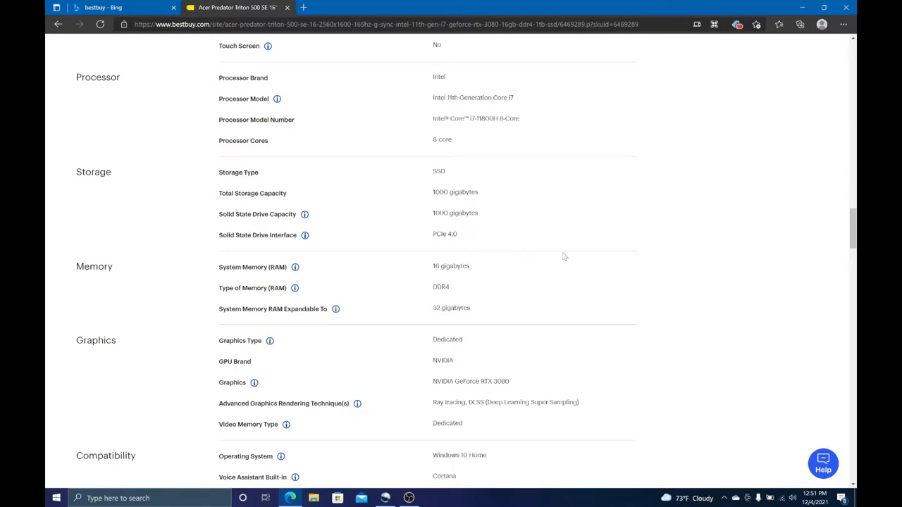
scroll("down", 3)
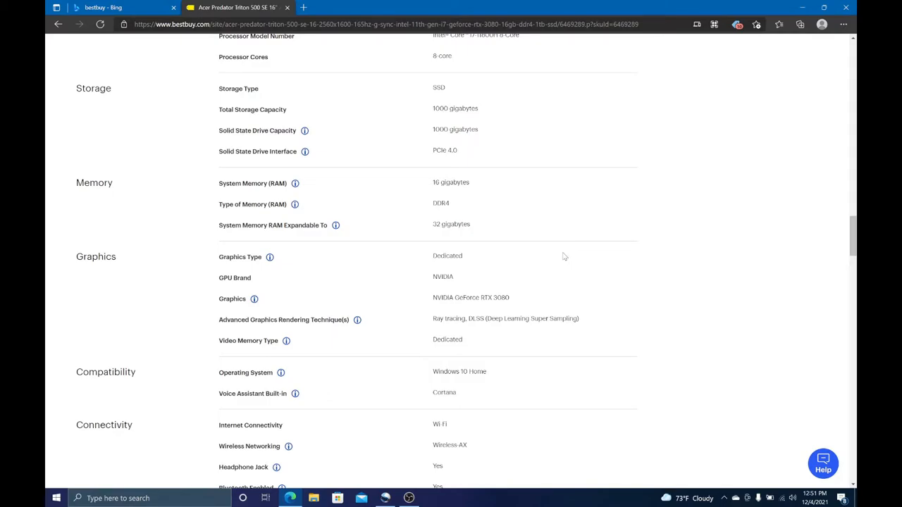
Scroll back toward the listing's price and photo at the top.
scroll("up", 3)
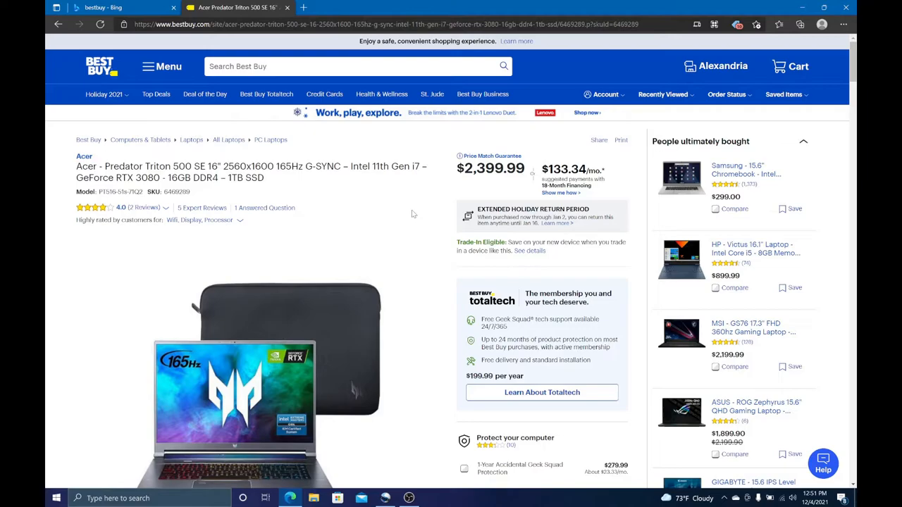
scroll("down", 3)
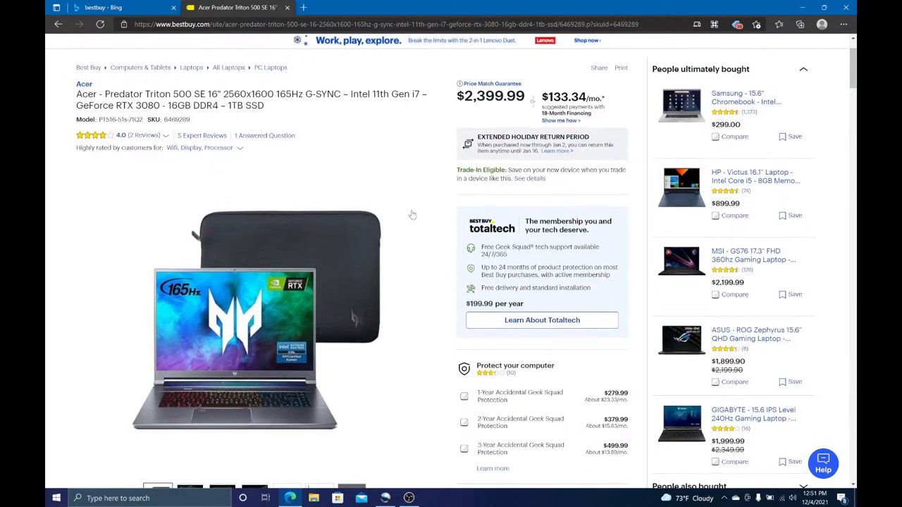